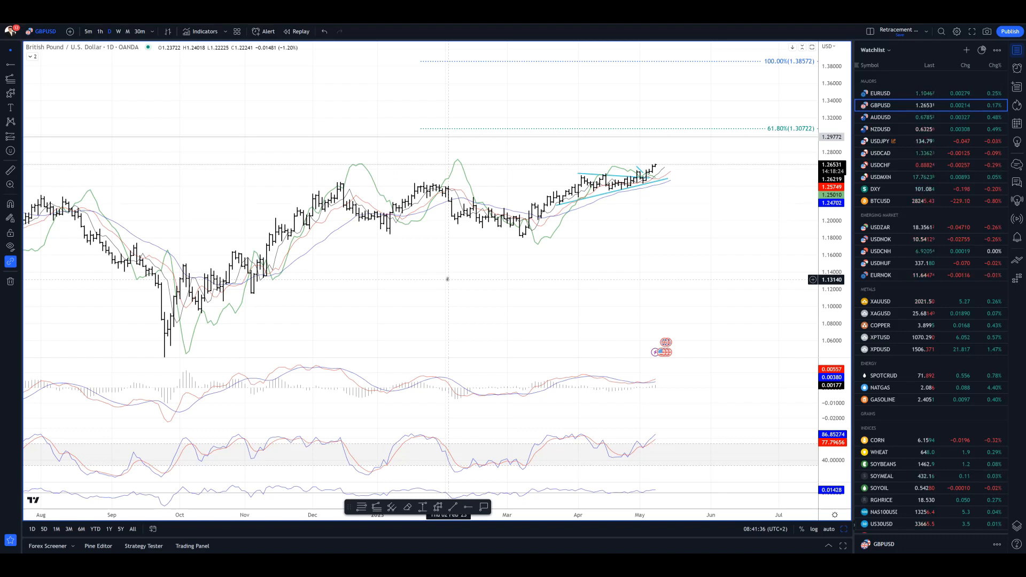
pyautogui.moveTo(381, 193)
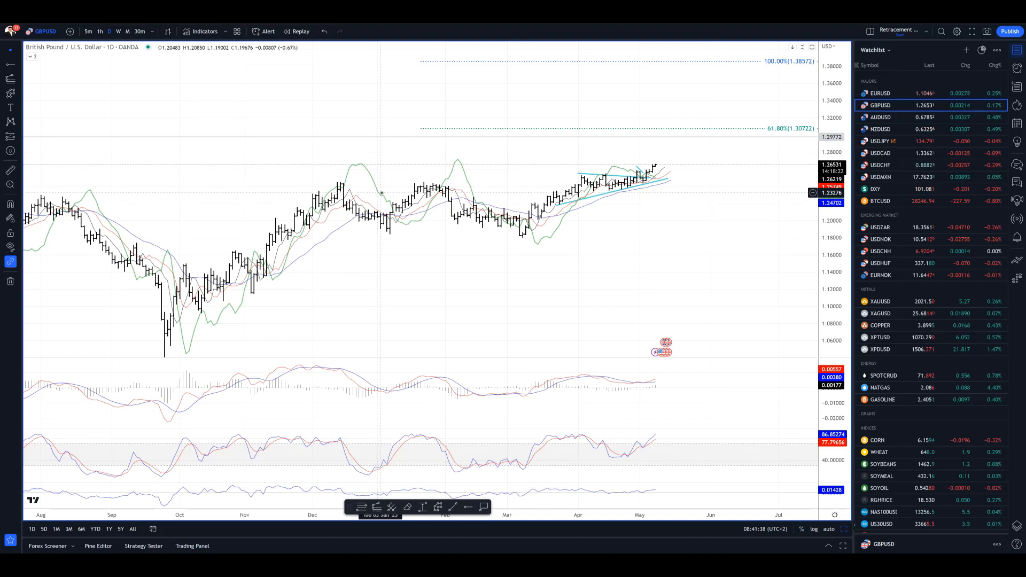
pyautogui.moveTo(772, 186)
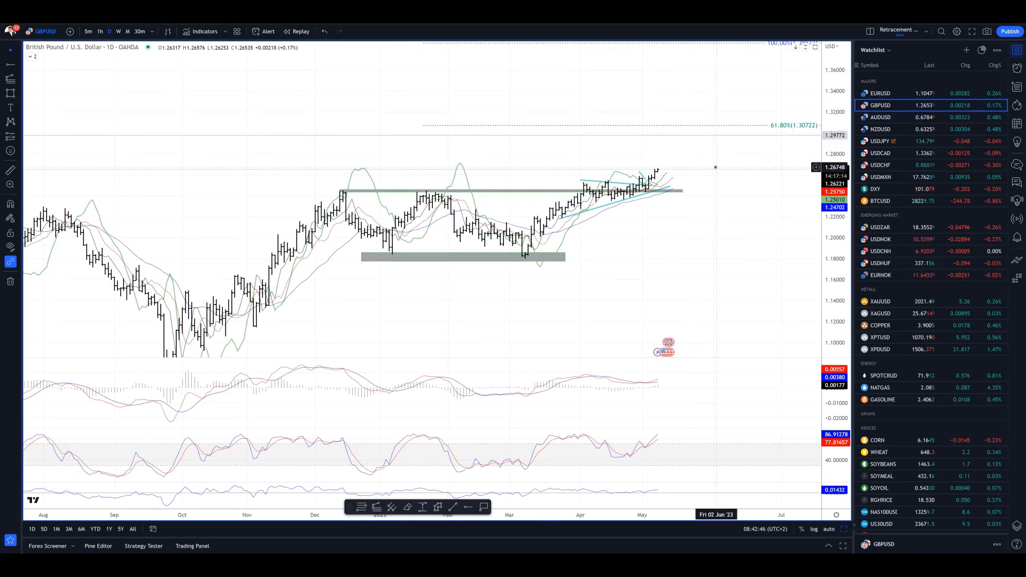
pyautogui.moveTo(713, 158)
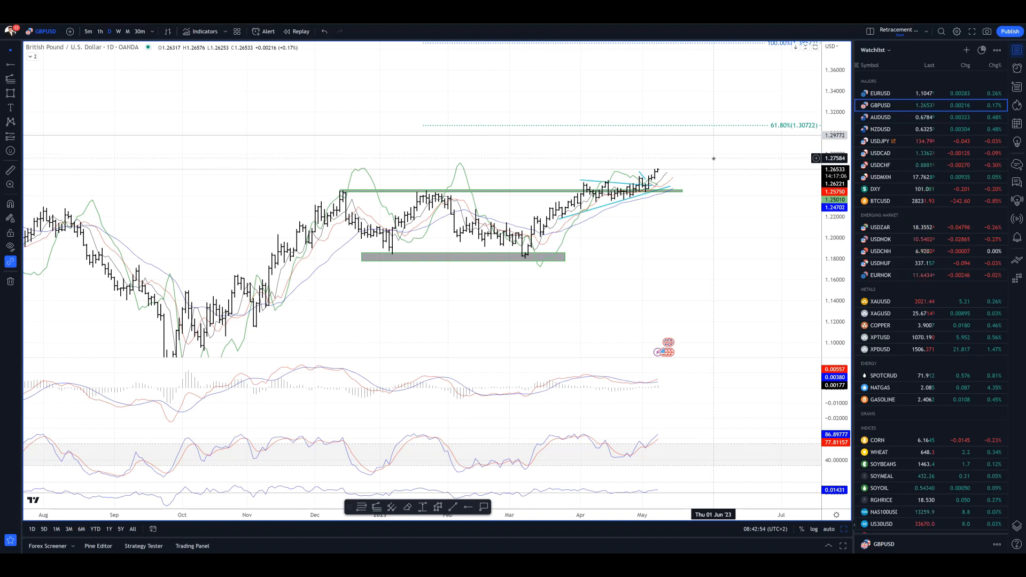
pyautogui.moveTo(759, 151)
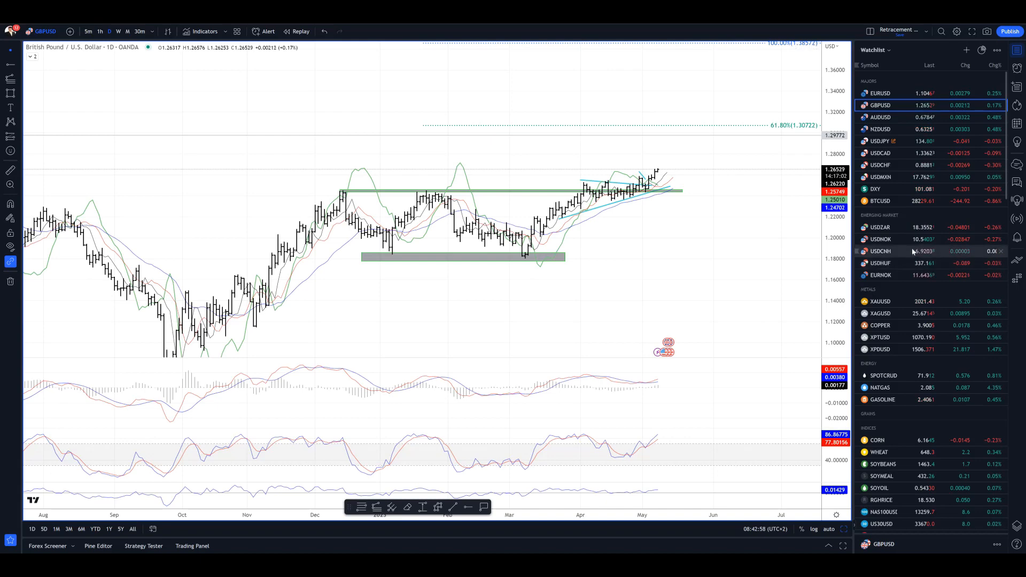
# Open the XAUUSD daily chart and draw a rising trendline beneath gold's recent lows.
pyautogui.click(880, 301)
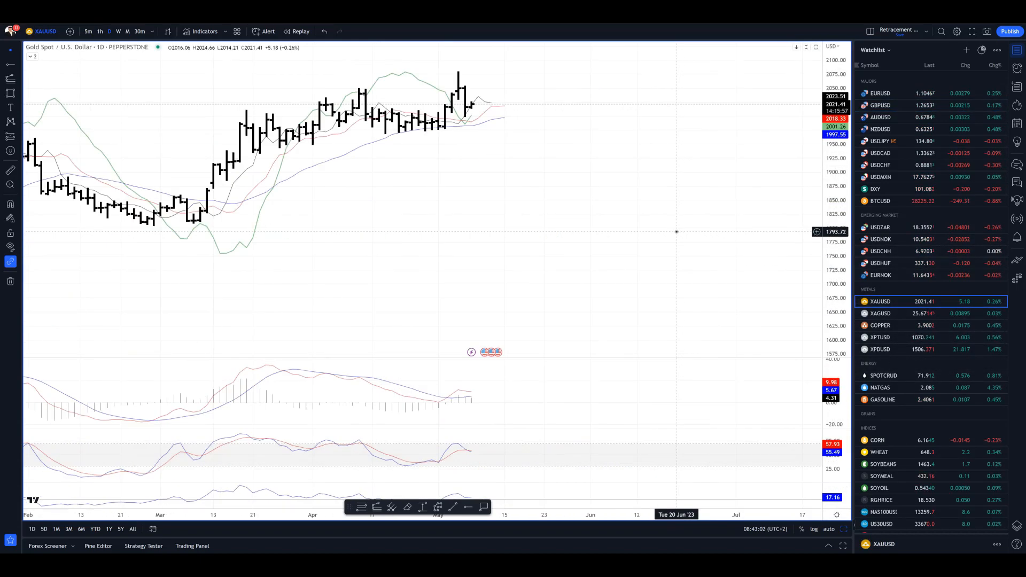
pyautogui.moveTo(654, 187)
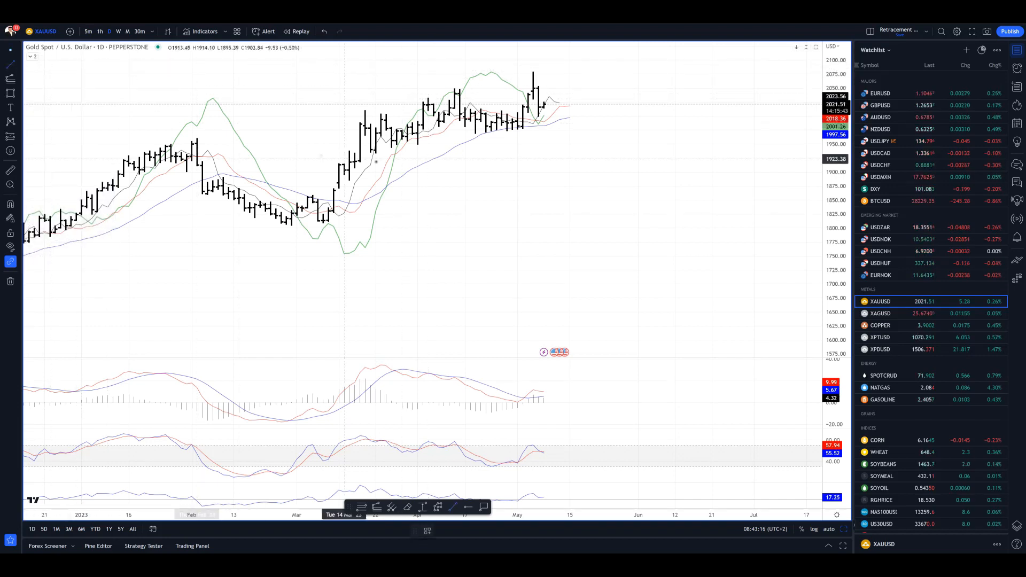
pyautogui.moveTo(376, 154); pyautogui.dragTo(592, 116)
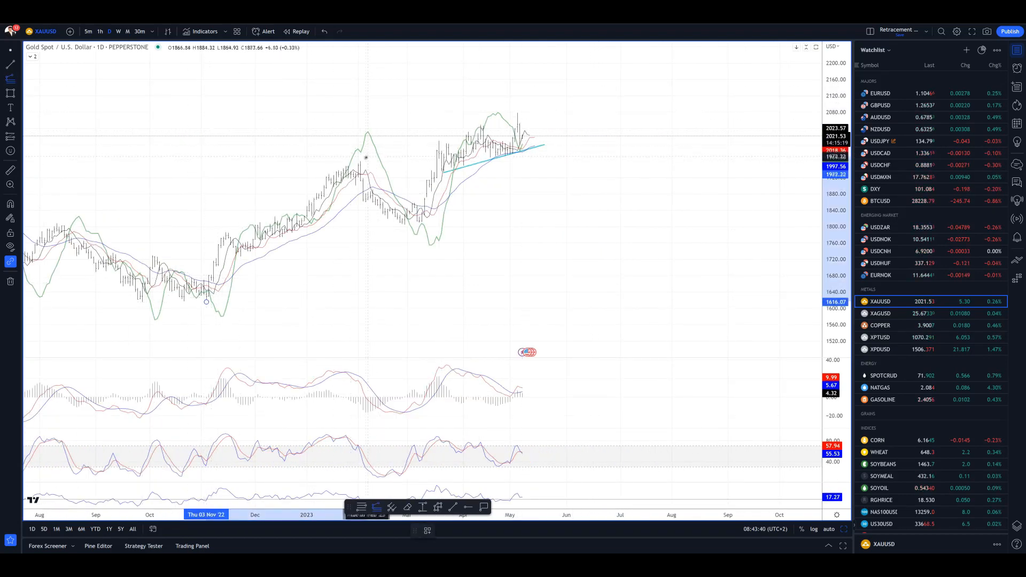
# Zoom in on gold's recent price action.
pyautogui.moveTo(363, 161); pyautogui.dragTo(417, 221)
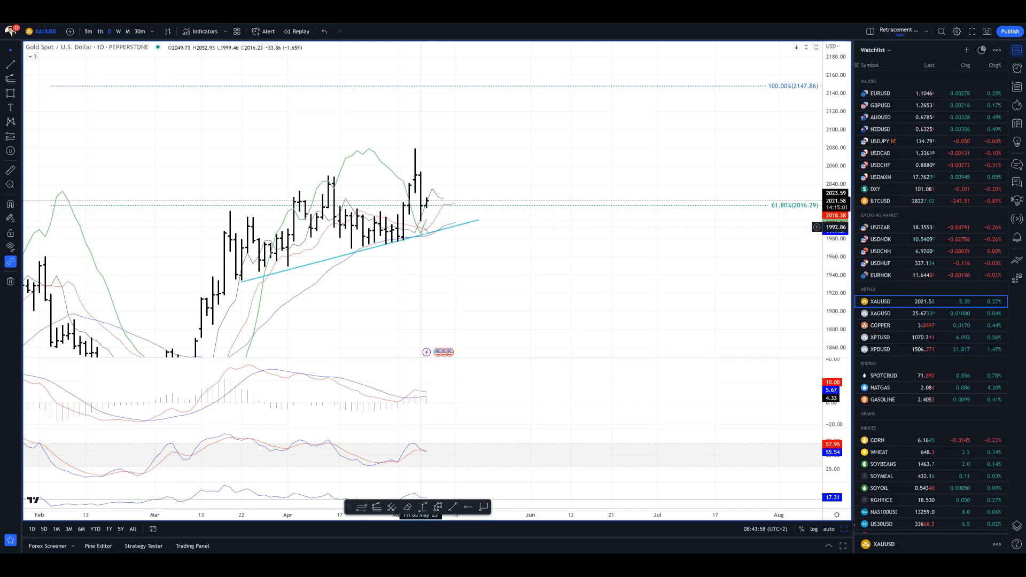
pyautogui.moveTo(537, 285)
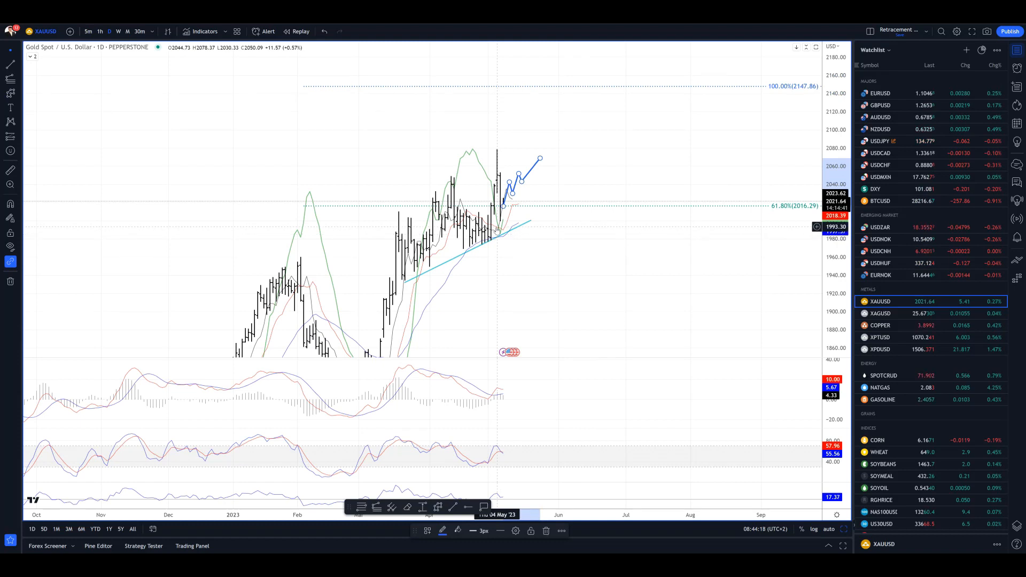
pyautogui.moveTo(507, 242)
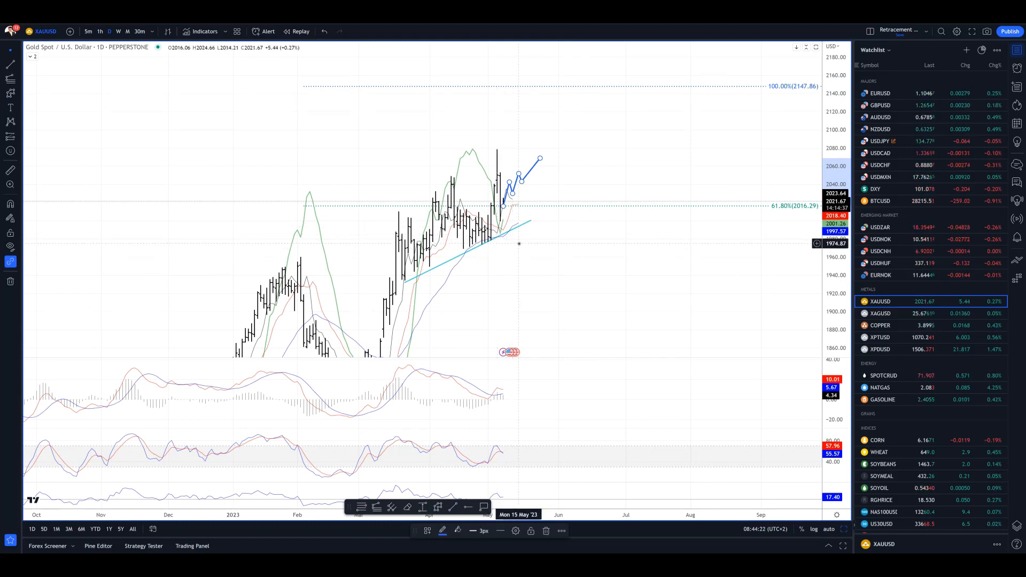
pyautogui.moveTo(488, 247)
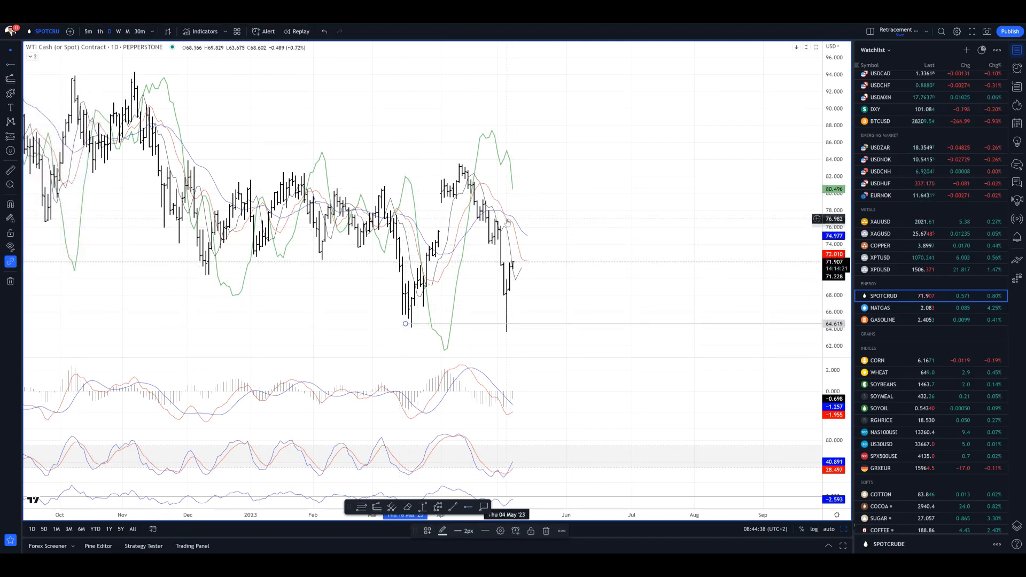
pyautogui.moveTo(512, 199)
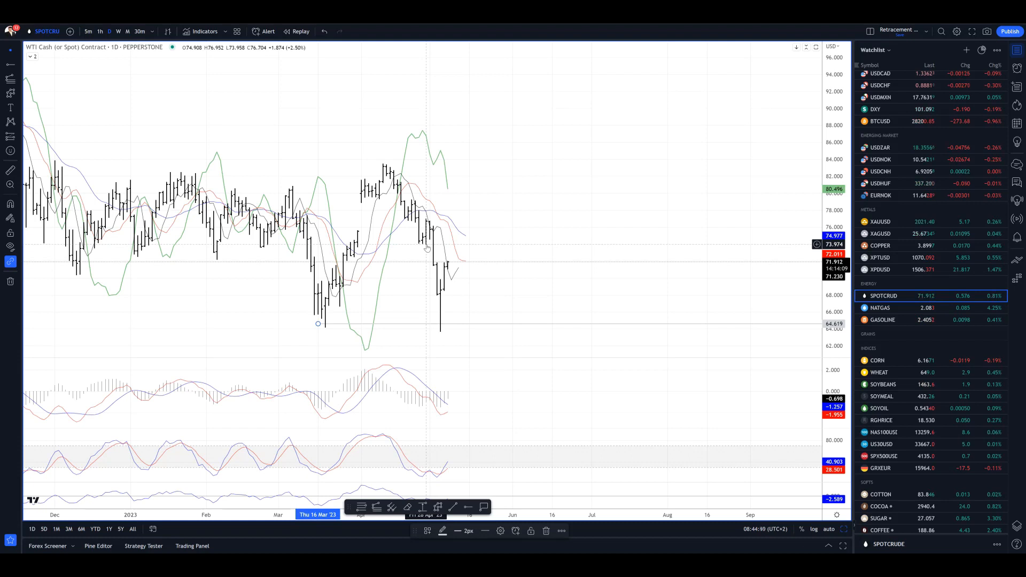
pyautogui.moveTo(445, 269)
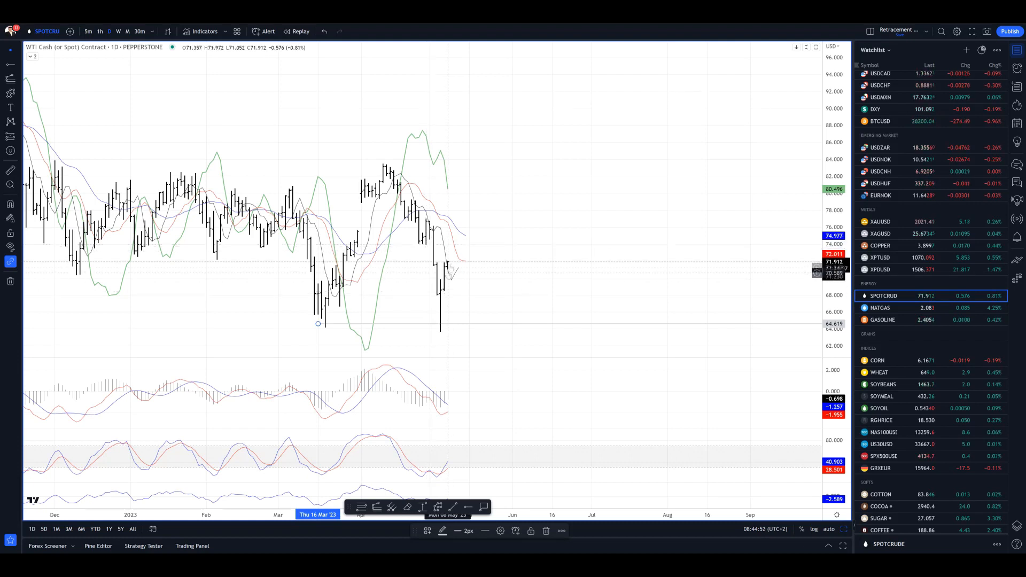
pyautogui.moveTo(446, 307)
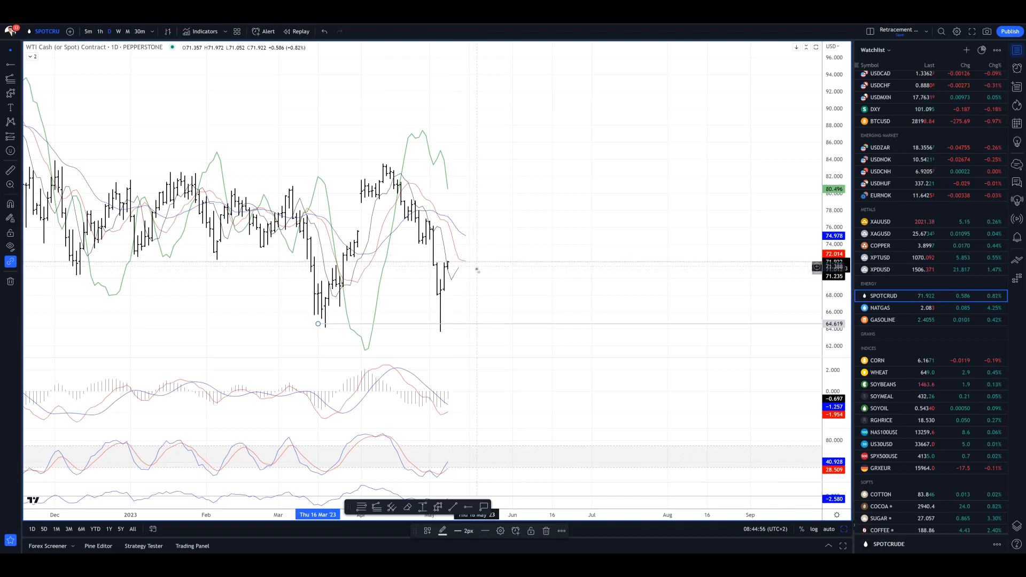
pyautogui.moveTo(438, 306)
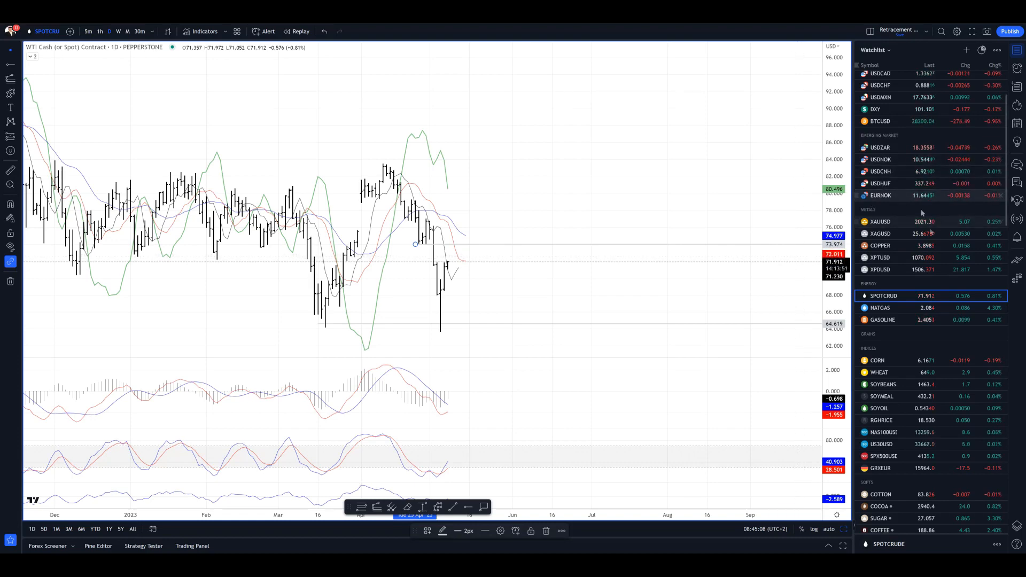
# Switch to the Bitcoin daily chart from the Watchlist.
pyautogui.click(880, 201)
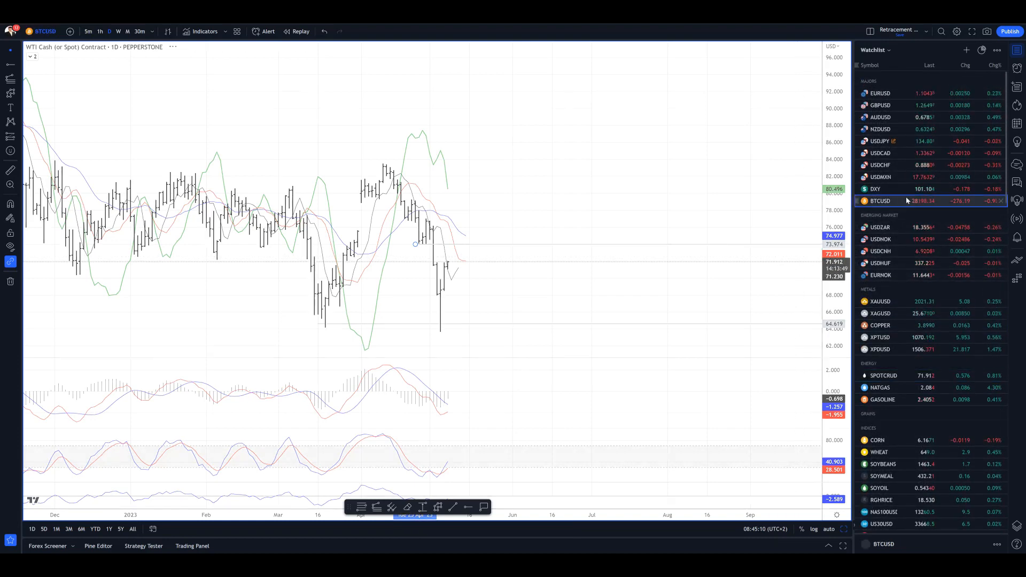
# Draw a falling trendline over Bitcoin's highs and a rising one along its lows.
pyautogui.click(880, 201)
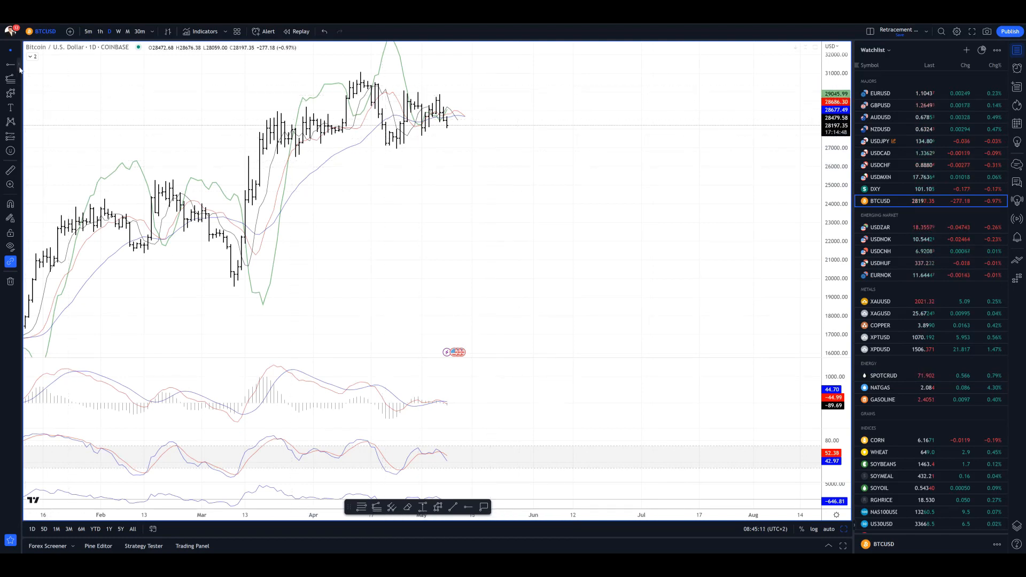
pyautogui.moveTo(288, 160); pyautogui.dragTo(496, 138)
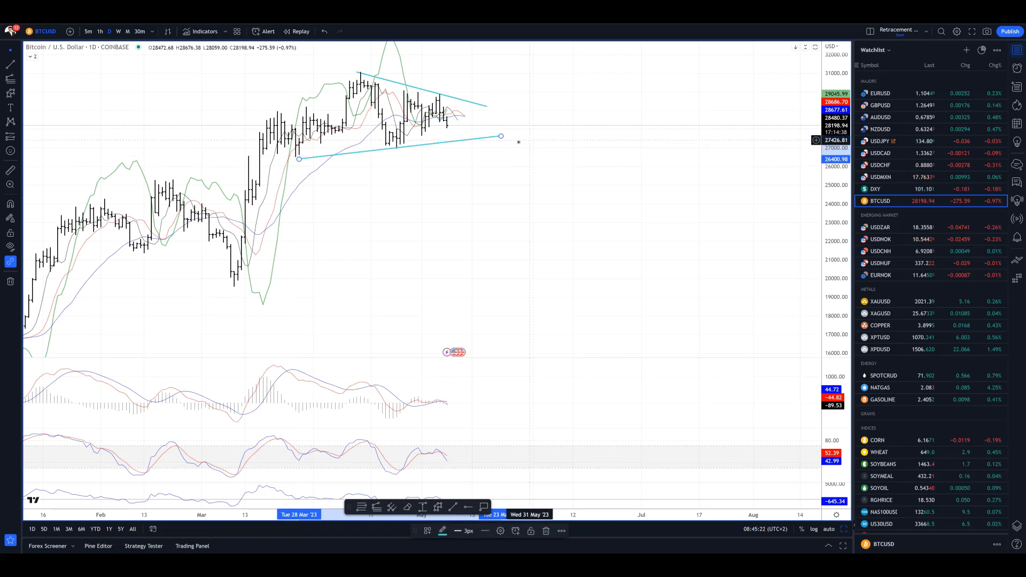
pyautogui.moveTo(501, 137); pyautogui.dragTo(504, 138)
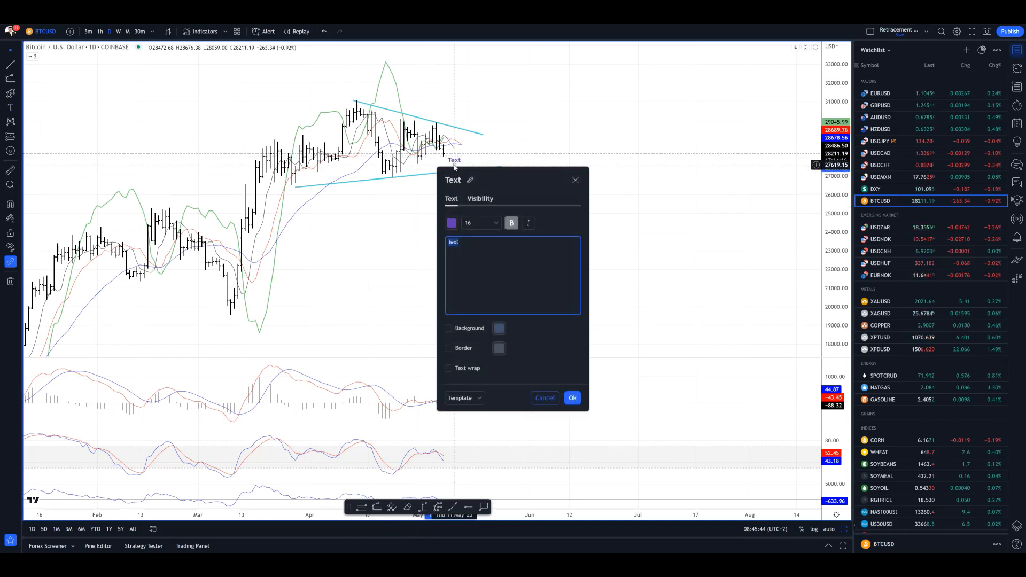
# Cancel the Text label dialog without adding a label.
pyautogui.click(572, 397)
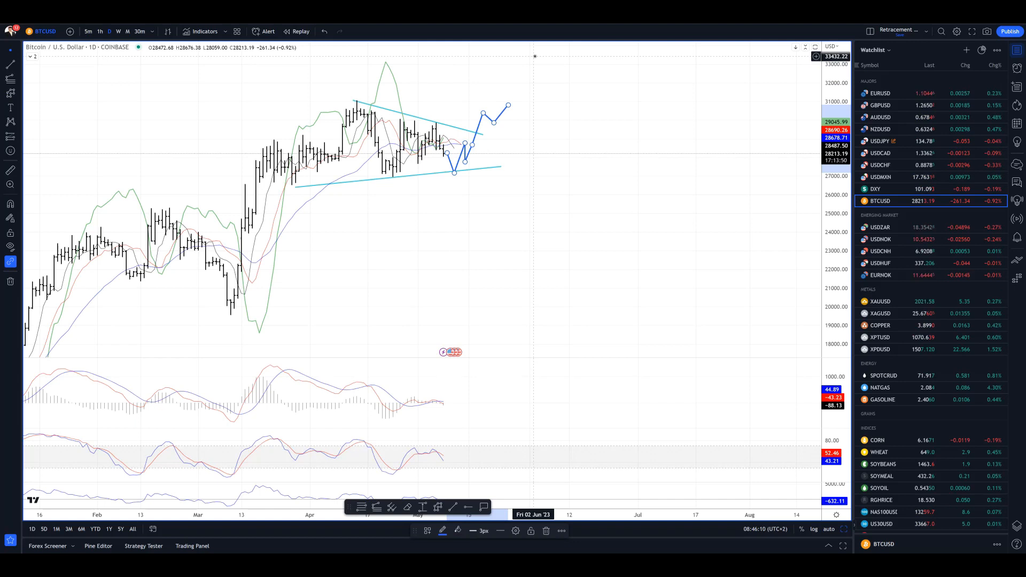
pyautogui.moveTo(321, 165)
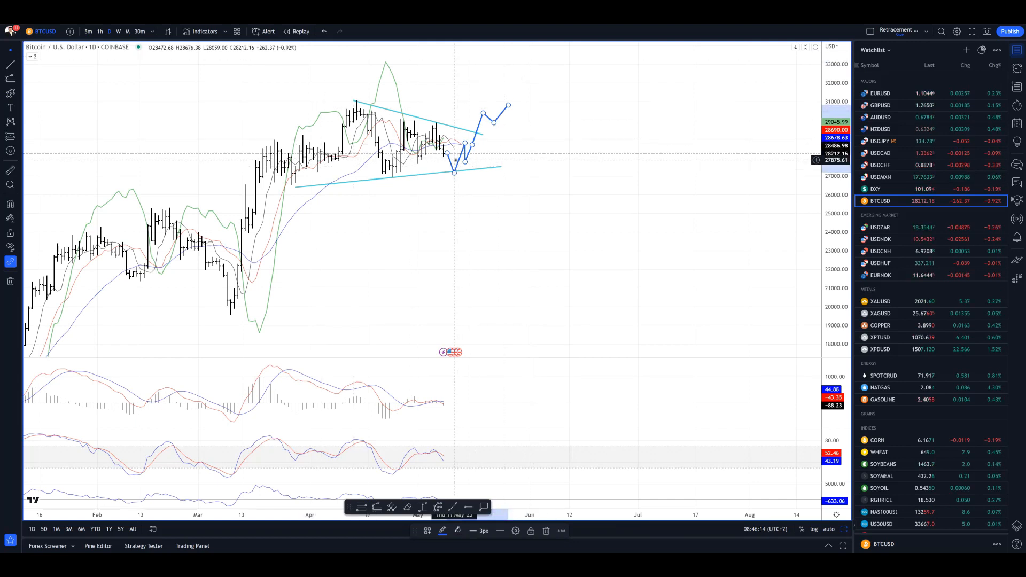
pyautogui.moveTo(449, 157)
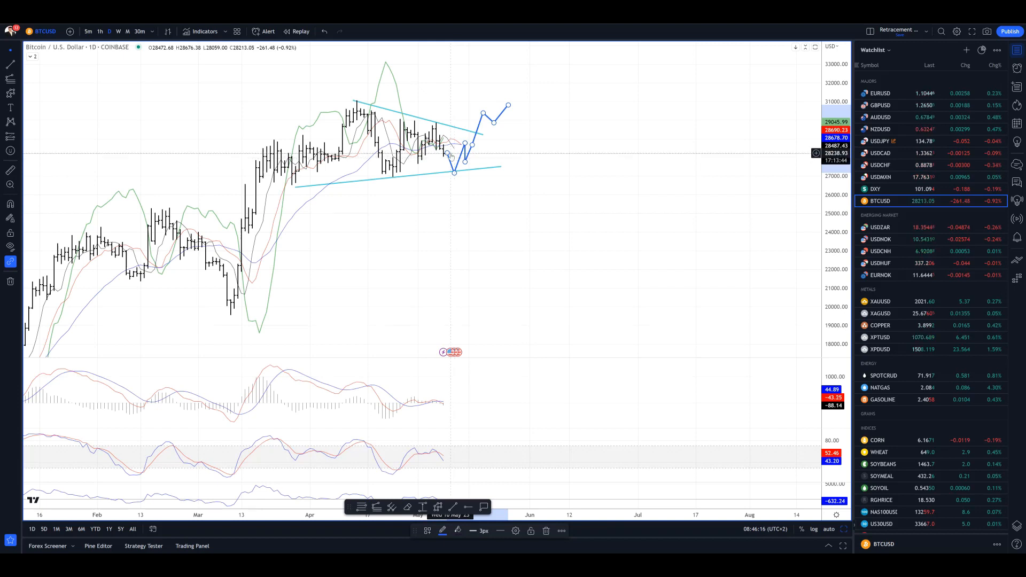